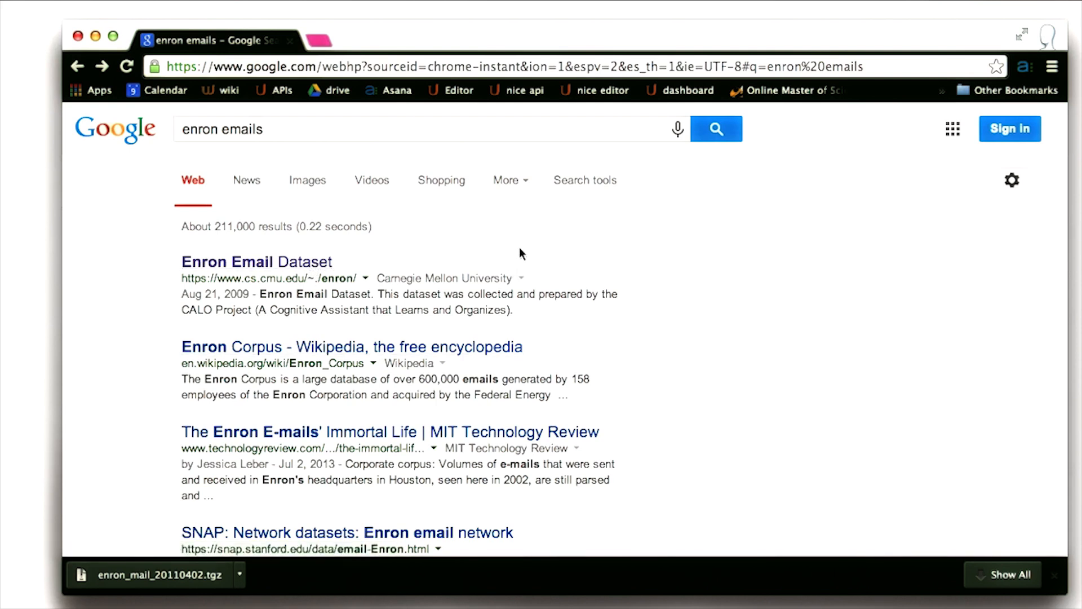
pyautogui.moveTo(501, 354)
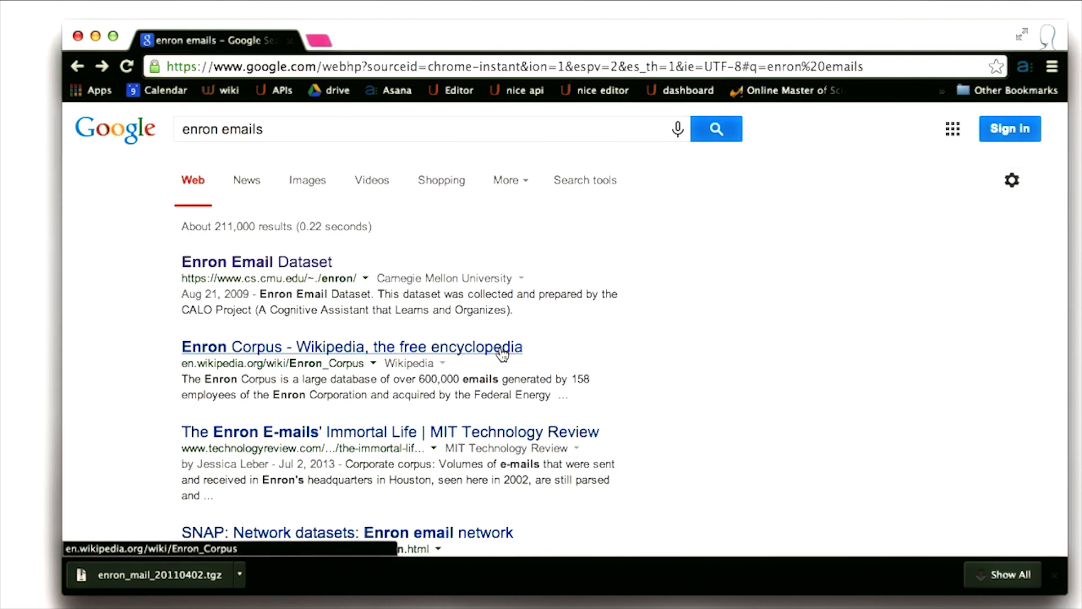
pyautogui.moveTo(468, 435)
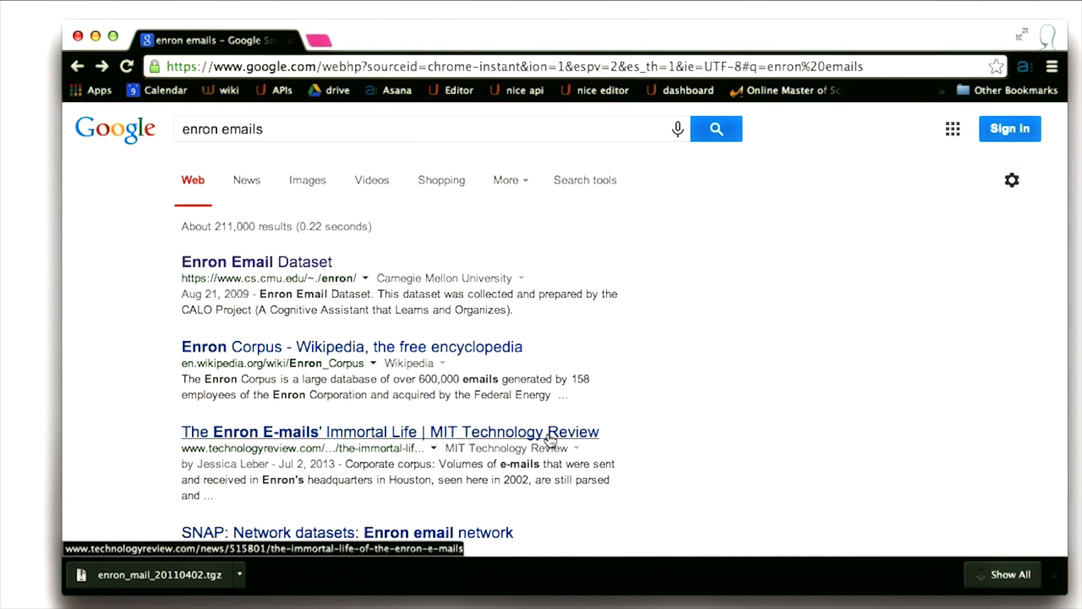
pyautogui.moveTo(683, 386)
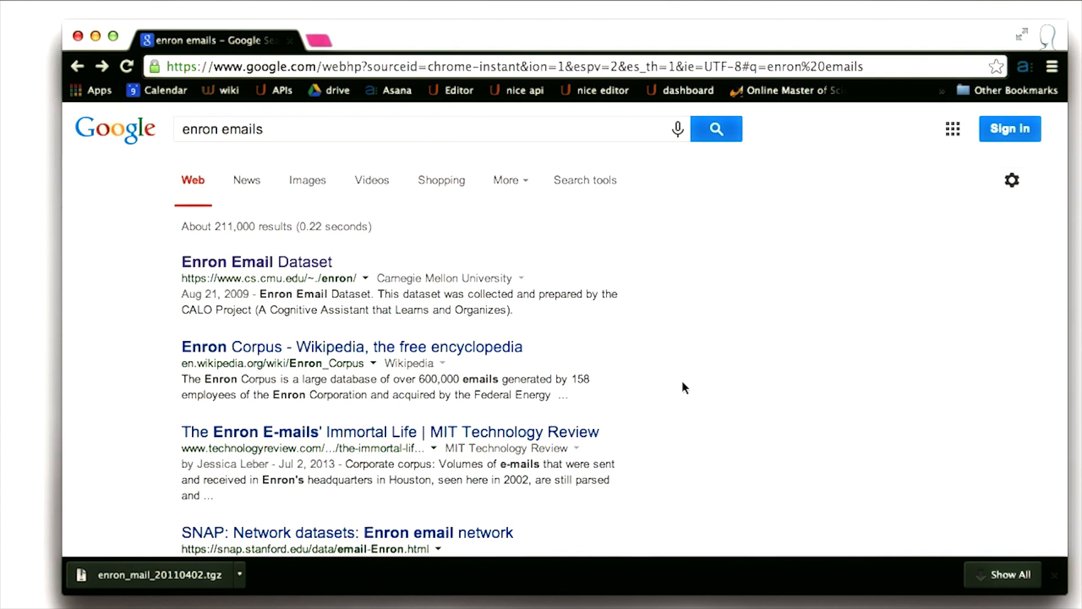
# - Open the CMU Enron Email Dataset result and scroll to the August 21, 2009 version link
pyautogui.scroll(-3)
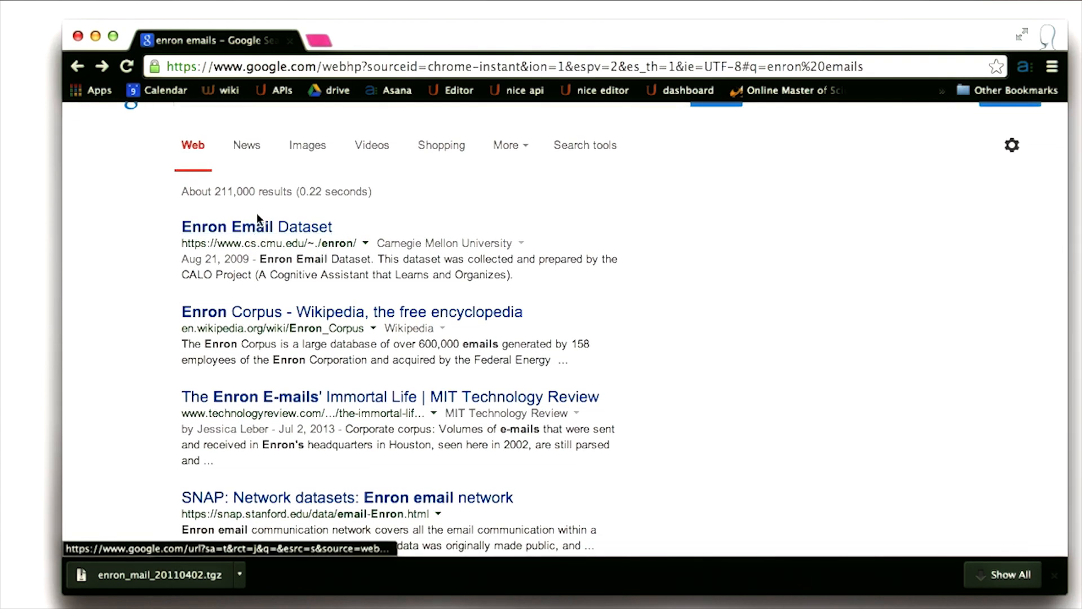
pyautogui.click(256, 227)
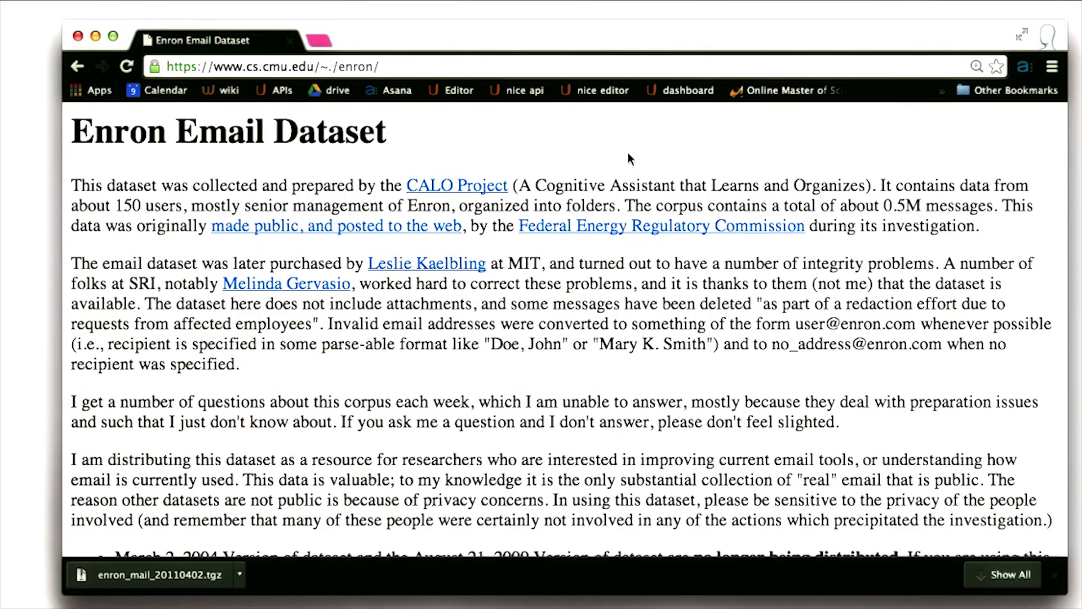
pyautogui.moveTo(615, 283)
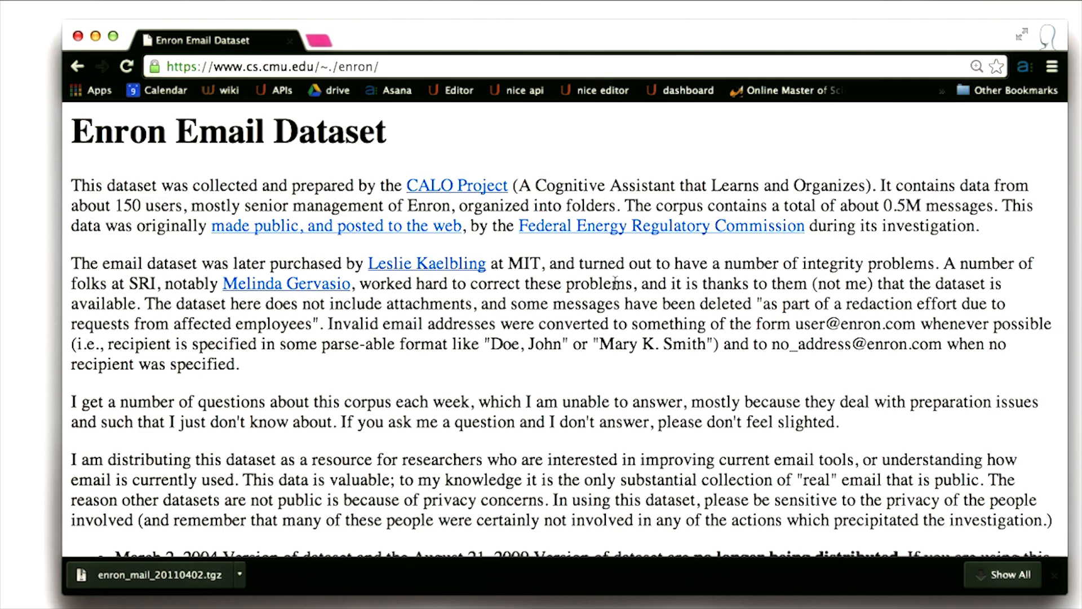
pyautogui.scroll(-3)
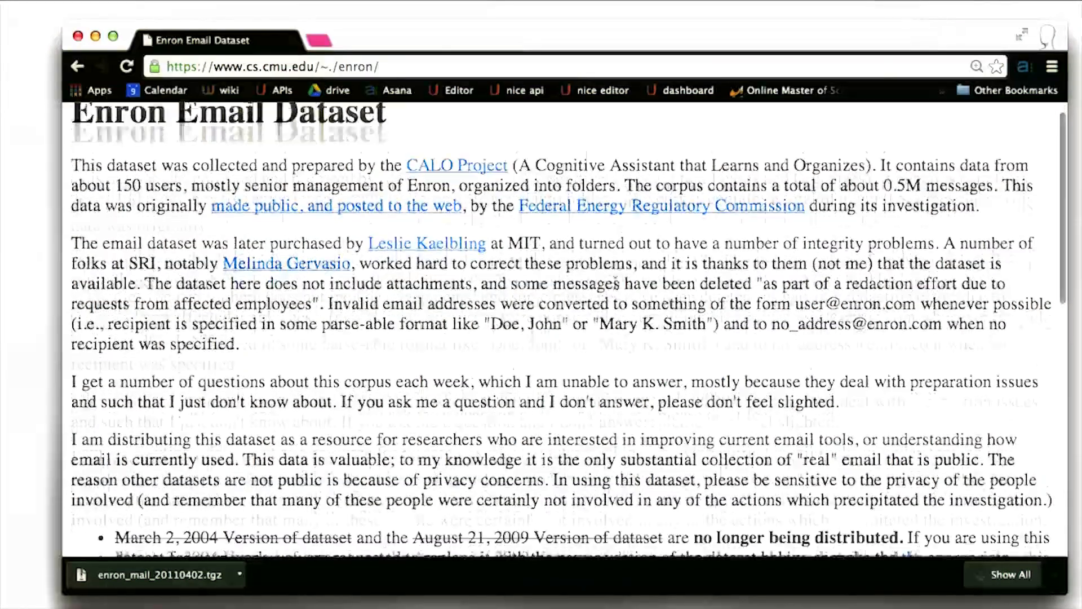
pyautogui.scroll(-3)
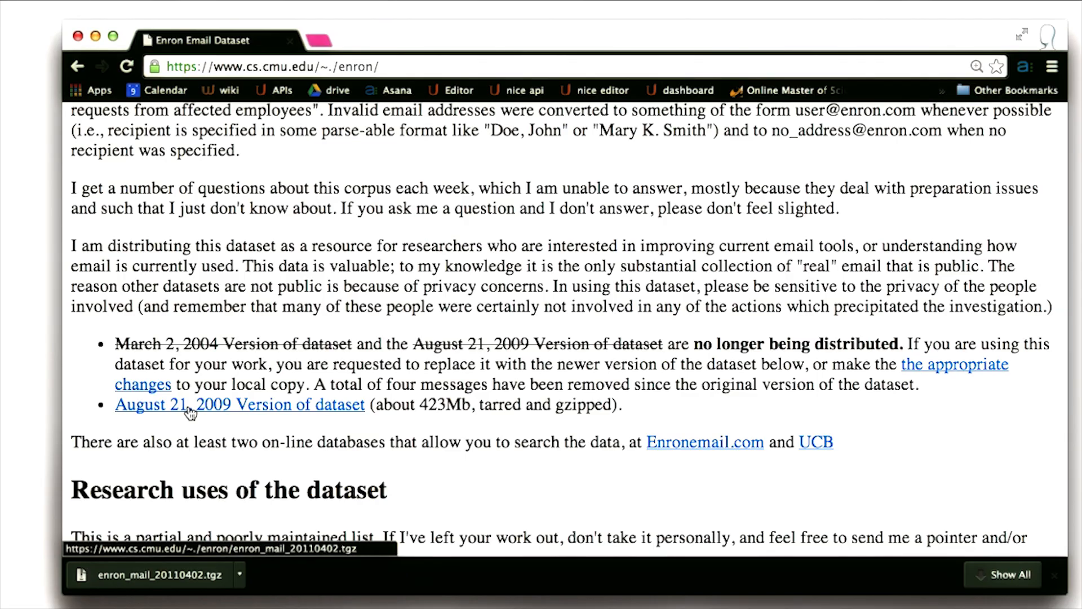
pyautogui.scroll(-3)
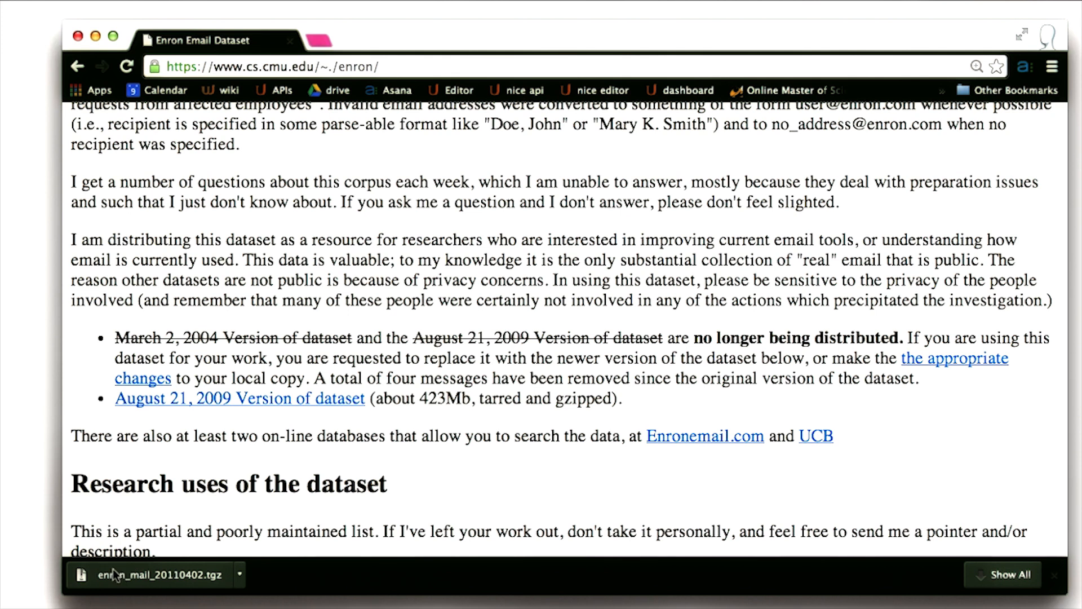
pyautogui.moveTo(145, 574)
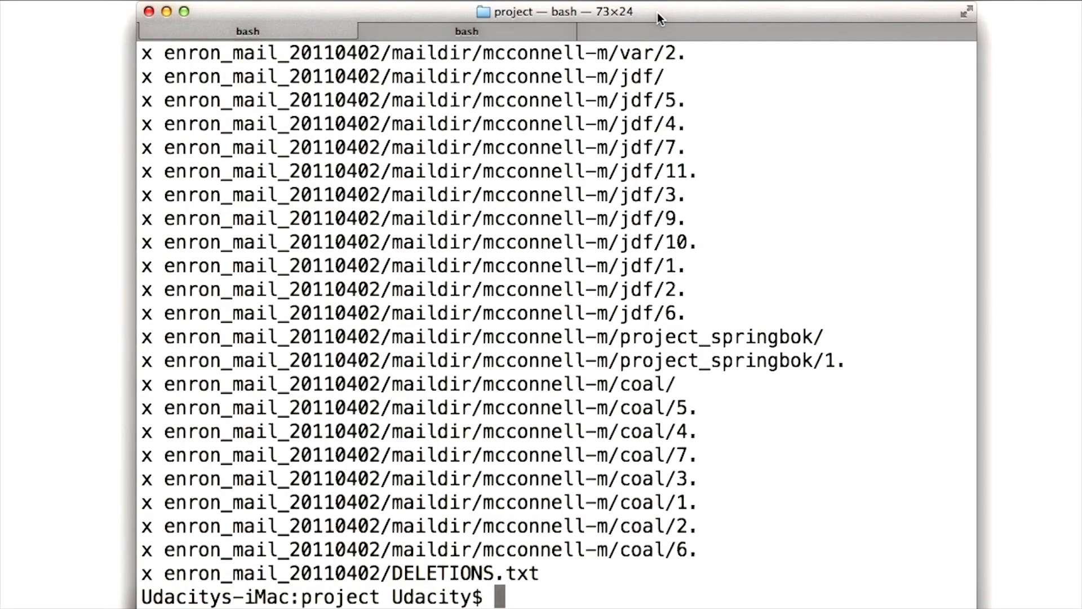
# - Run tar -xvzf enron_mail_20110402.tgz, then start changing into the extracted folder
pyautogui.write('tar -xvzf enron_mail_20110402.tgz')
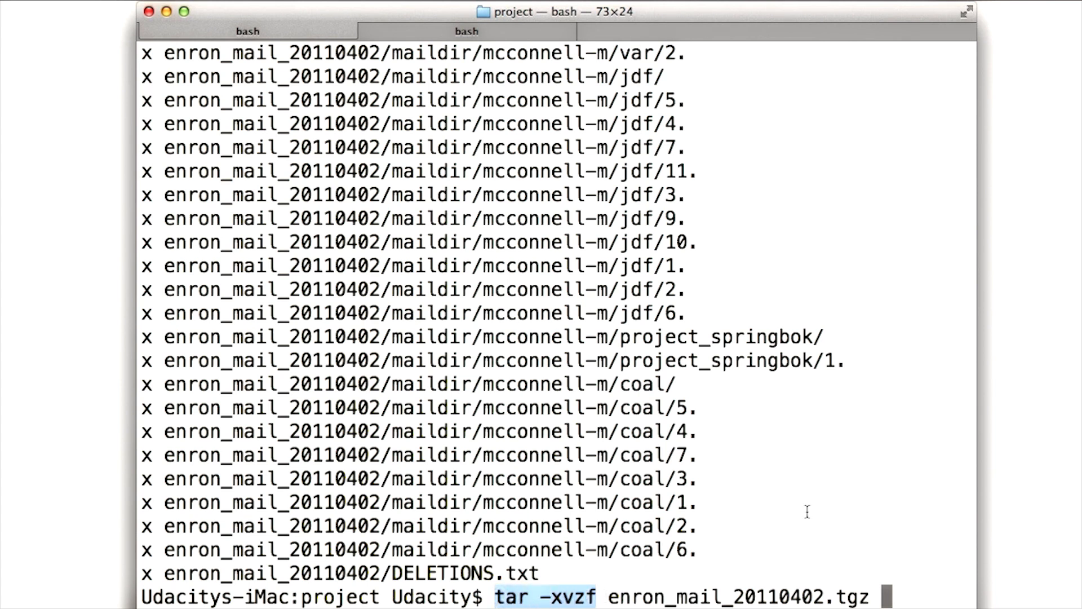
pyautogui.moveTo(868, 594)
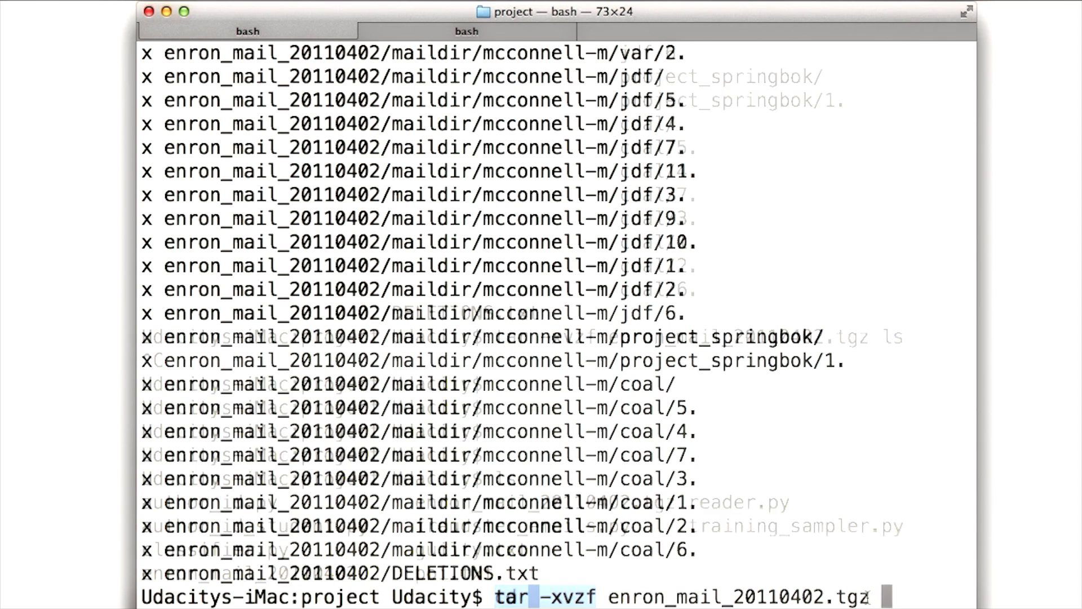
pyautogui.write('cd ent')
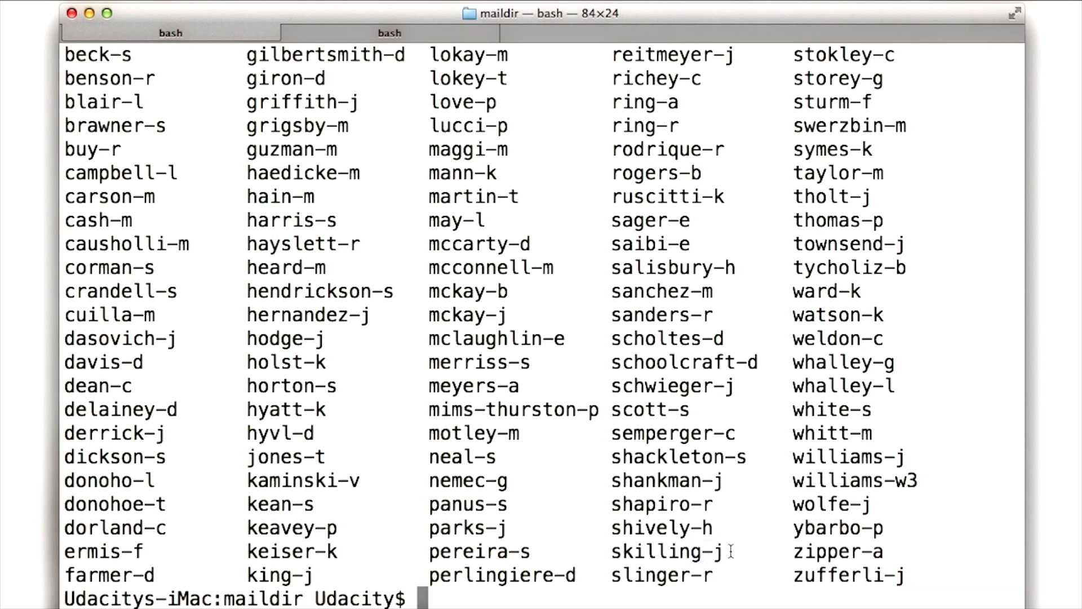
# - Point out the skilling-j mailbox folder in the maildir listing and scroll through it
pyautogui.doubleClick(665, 552)
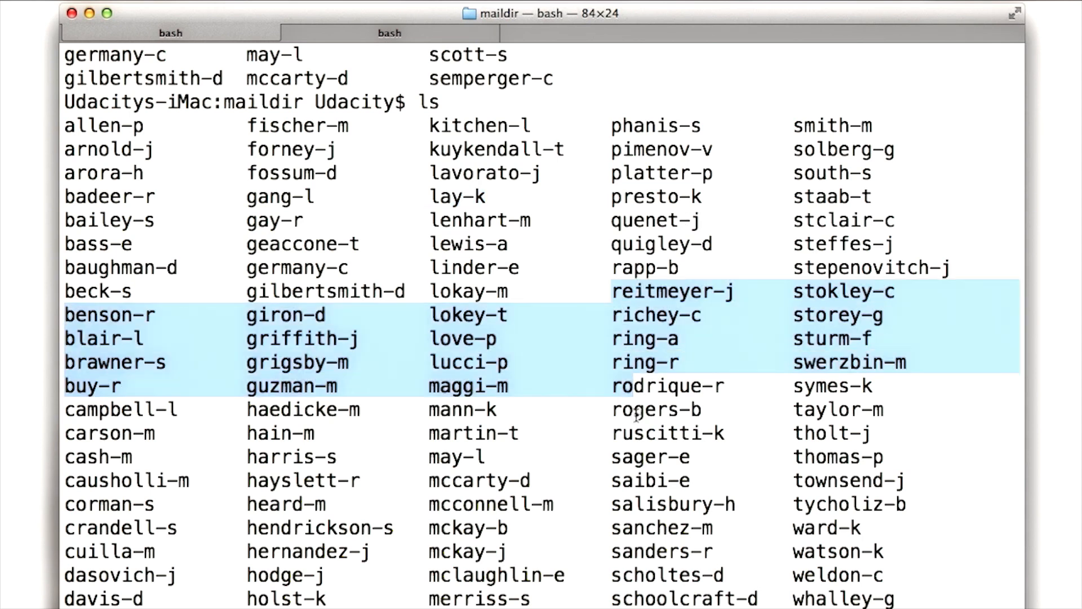
pyautogui.scroll(-3)
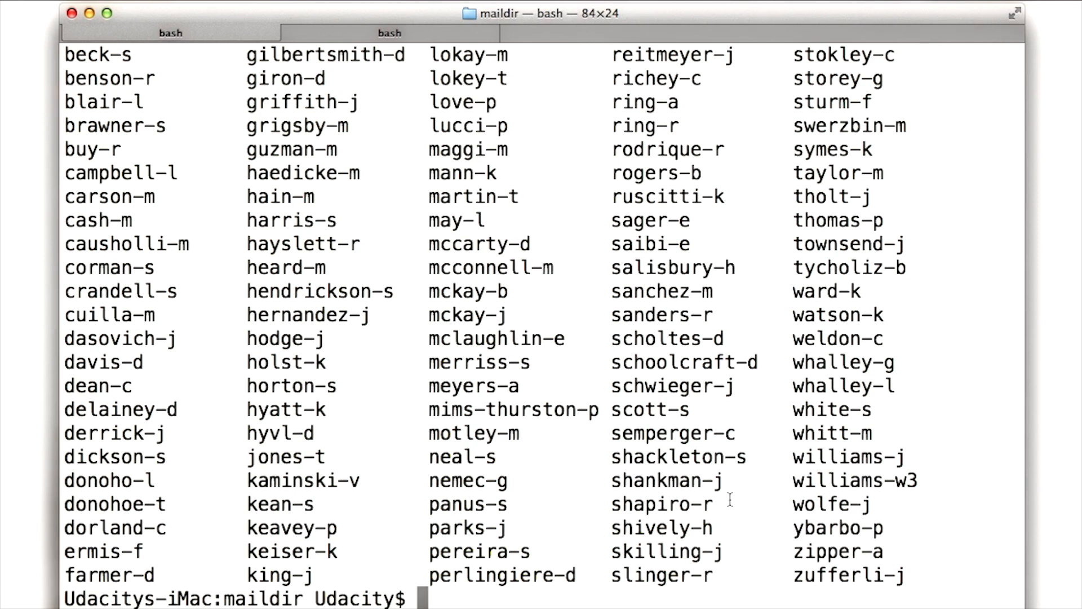
pyautogui.moveTo(1001, 201)
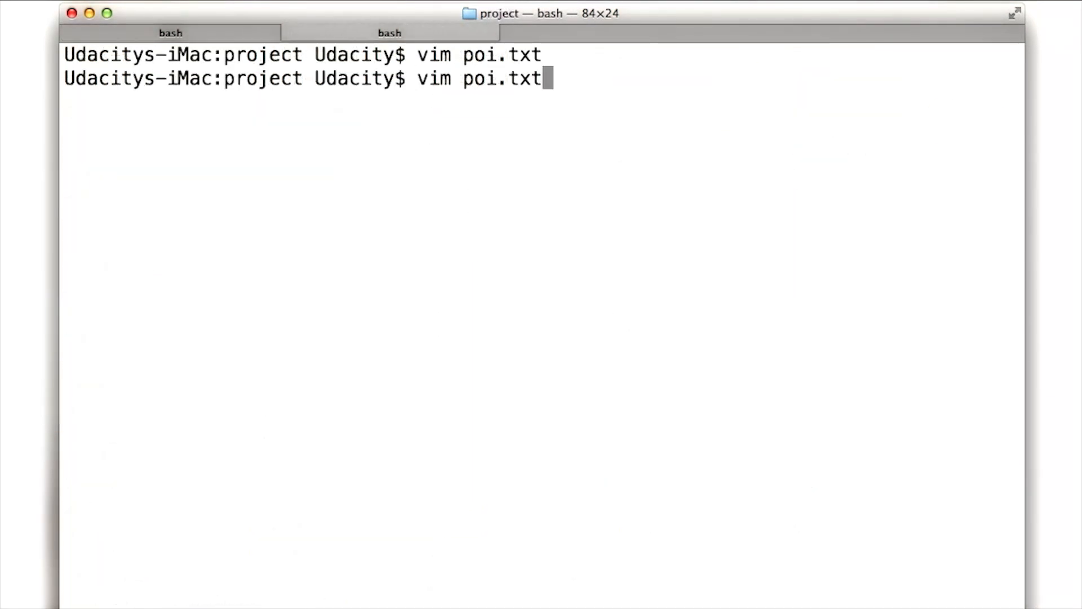
# - Open poi.txt in vim and move between the Kenneth Lay and Jeffrey Skilling entries
pyautogui.press('enter')
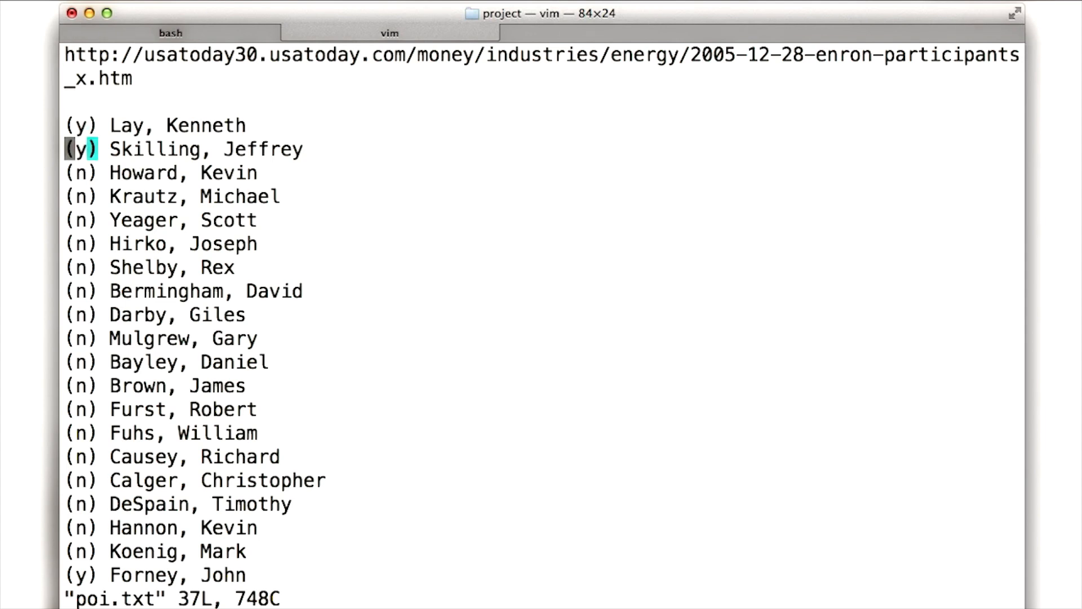
pyautogui.press('Up')
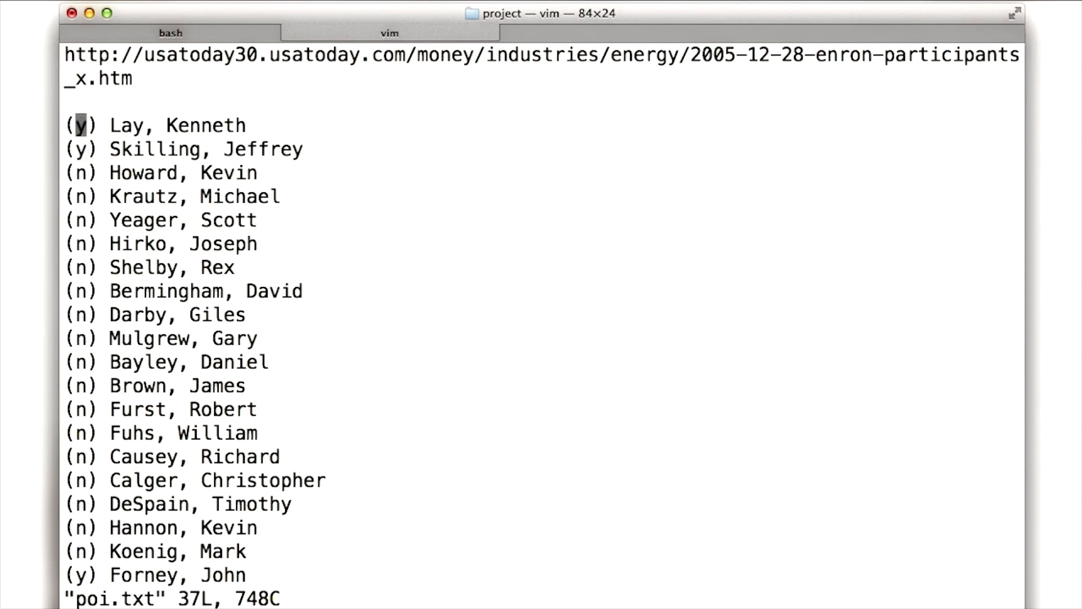
pyautogui.press('j')
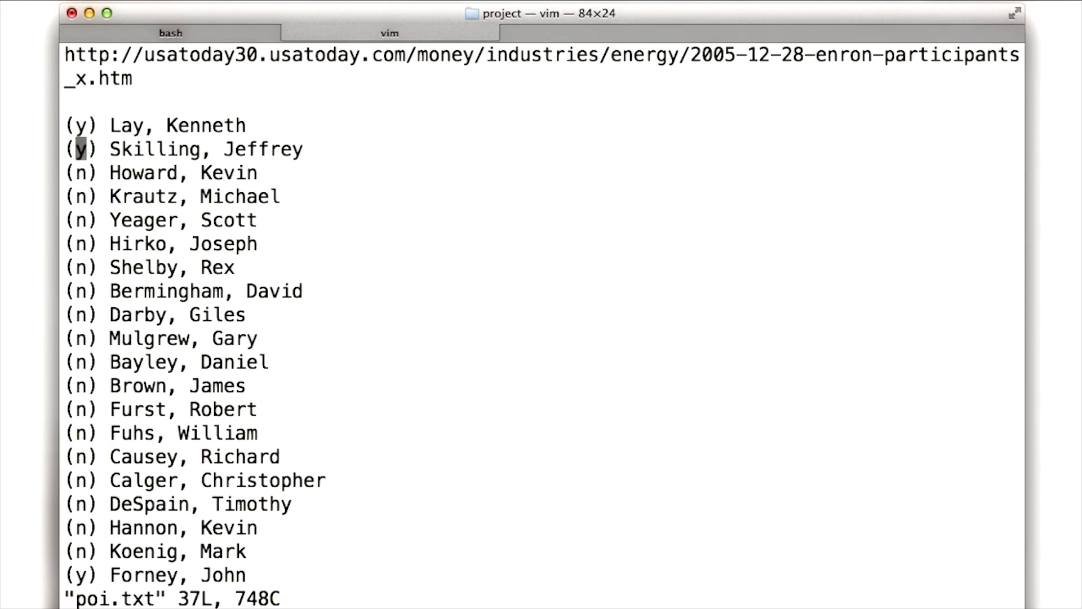
pyautogui.press('k')
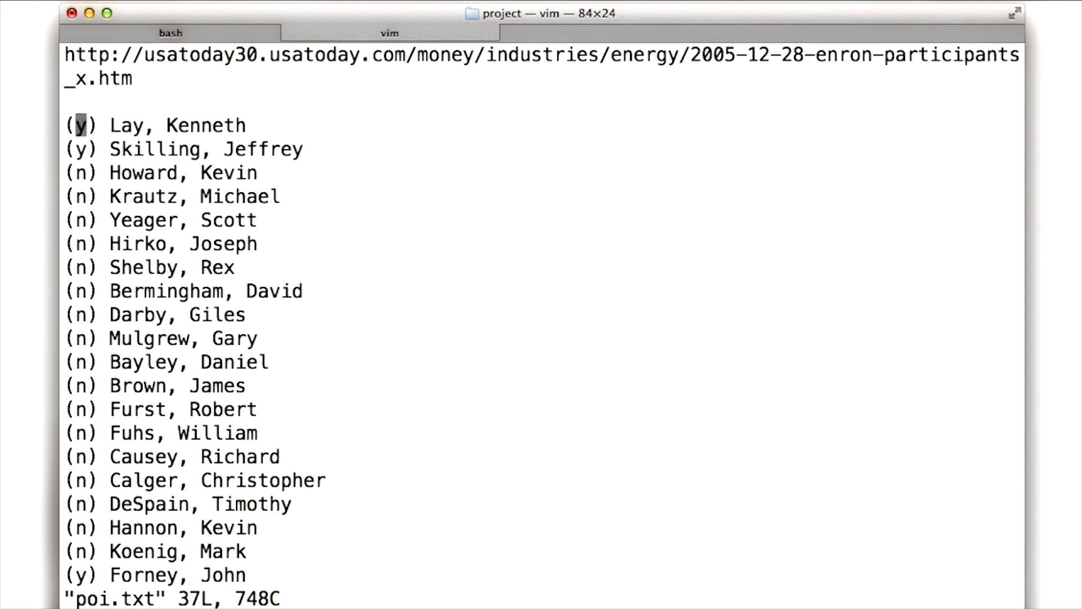
# - Move down the list past Scott Yeager, Joseph Hirko, Rex Shelby and David Bermingham
pyautogui.press('j')
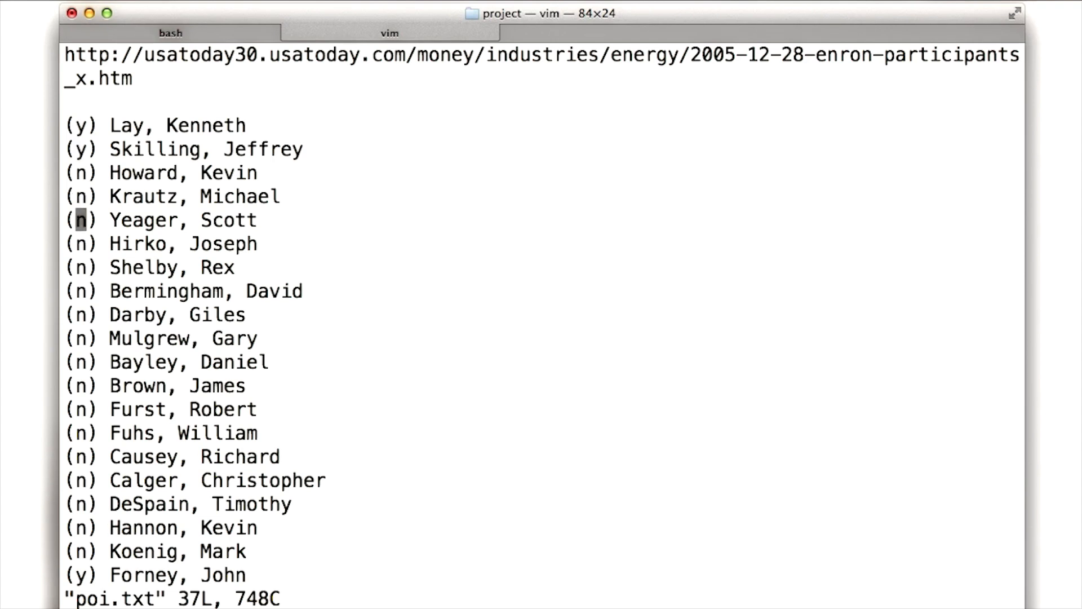
pyautogui.press('j')
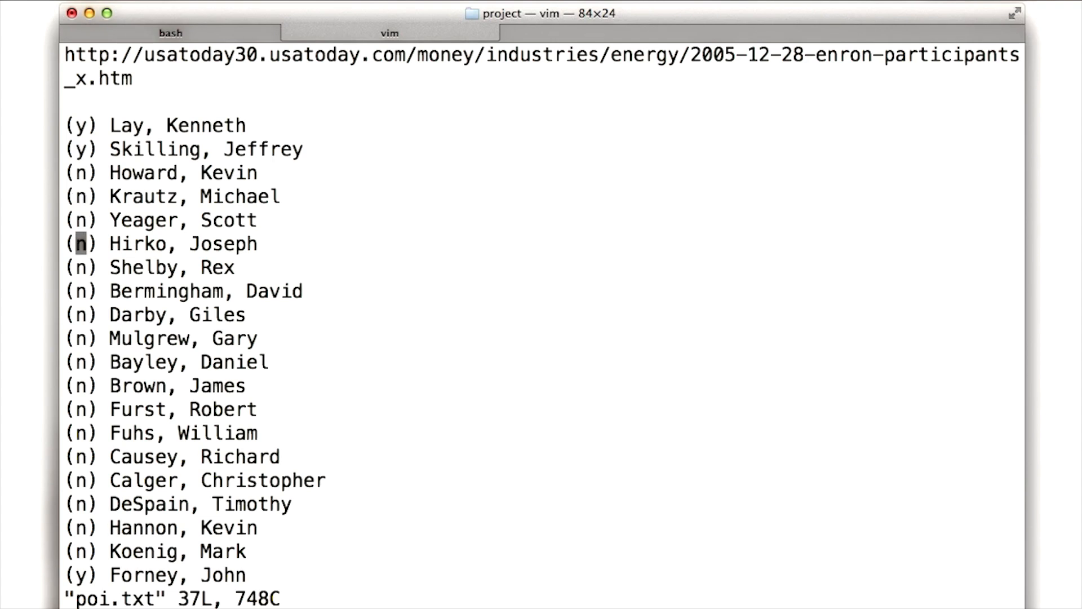
pyautogui.press('j')
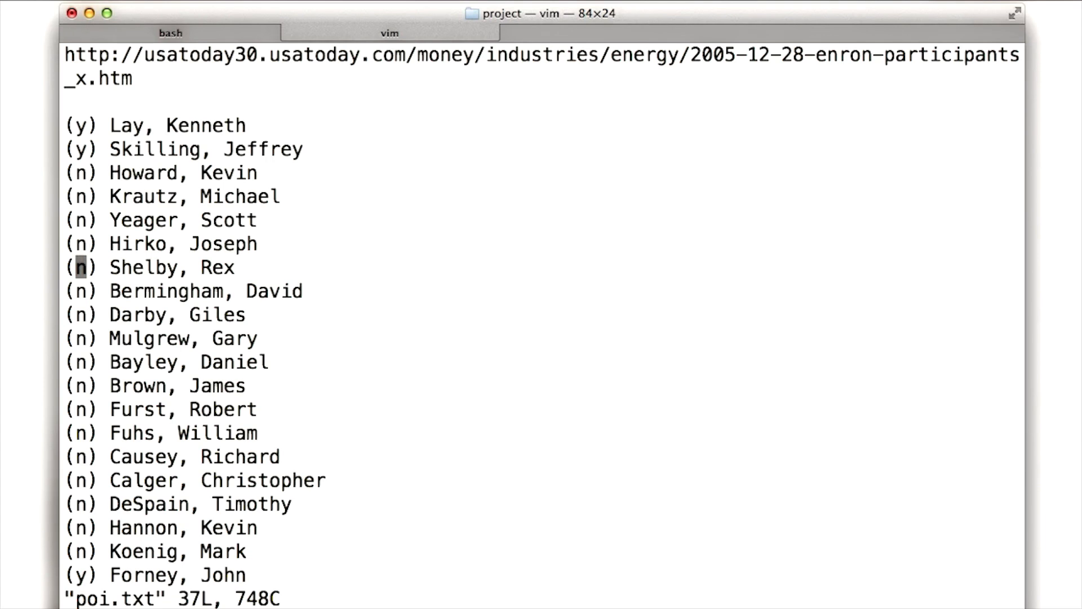
pyautogui.press('j')
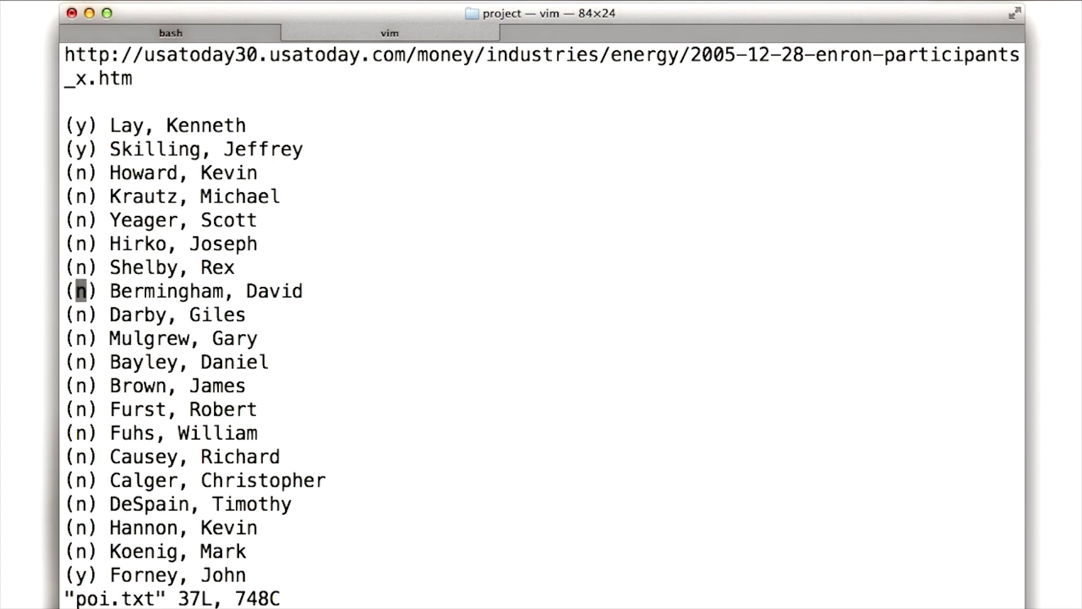
pyautogui.press('j')
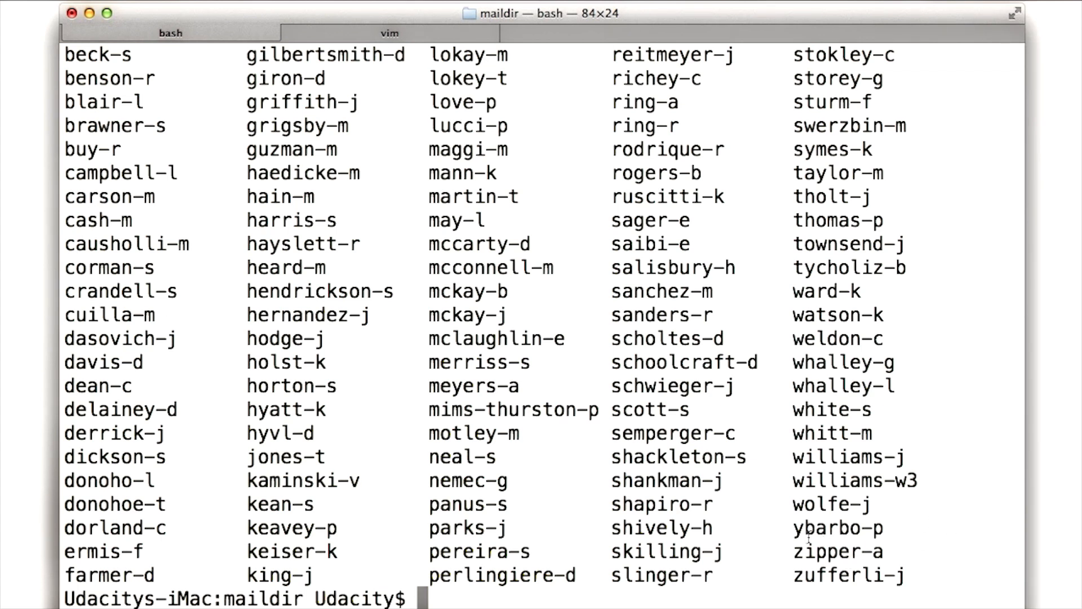
pyautogui.moveTo(794, 503); pyautogui.dragTo(822, 579)
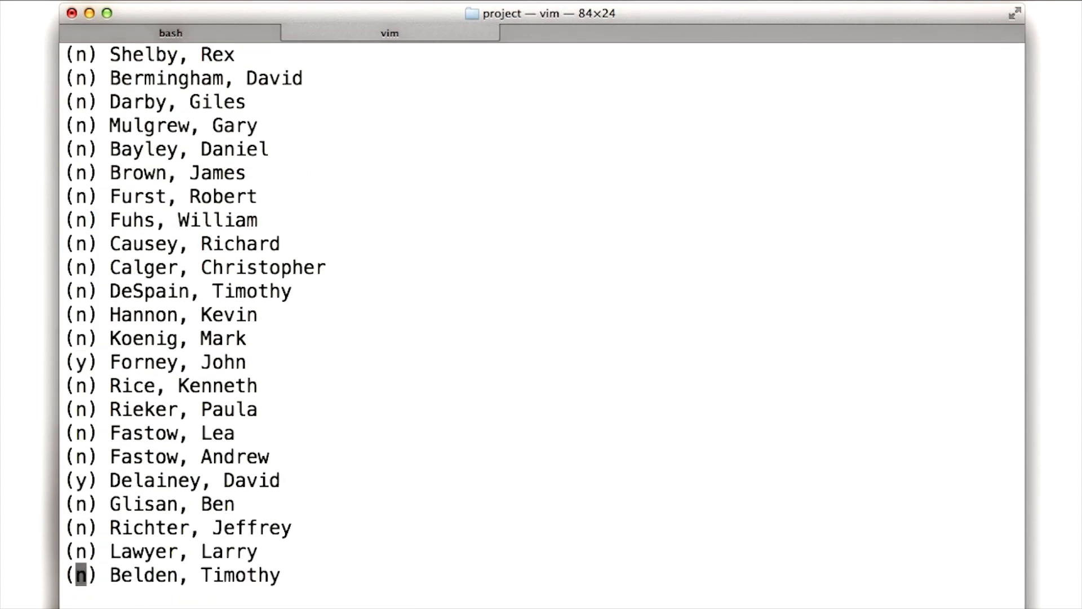
pyautogui.scroll(-3)
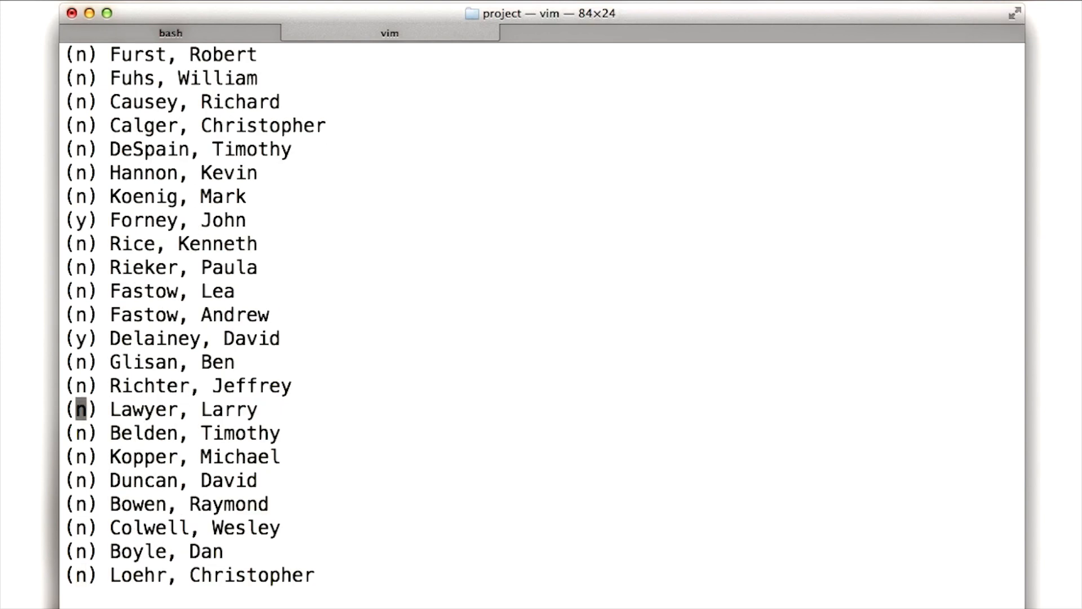